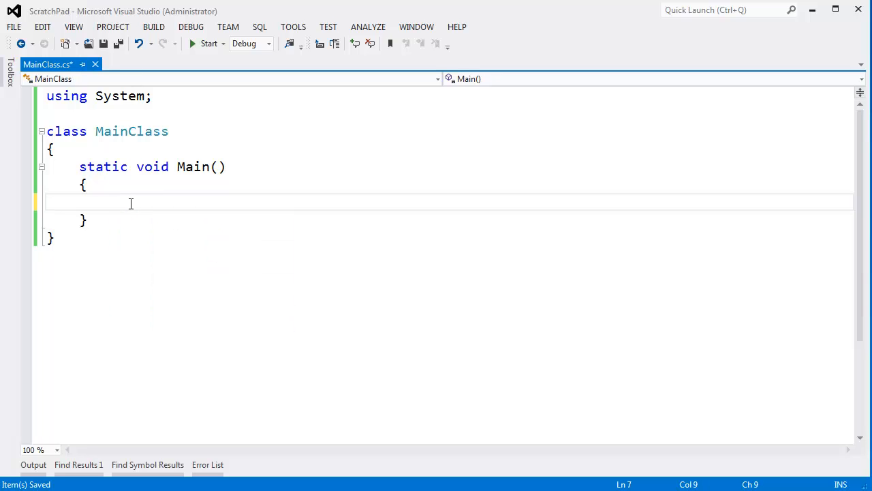
Save MainClass.cs and place the cursor inside the empty Main body
{"action": "key", "text": "ctrl+s"}
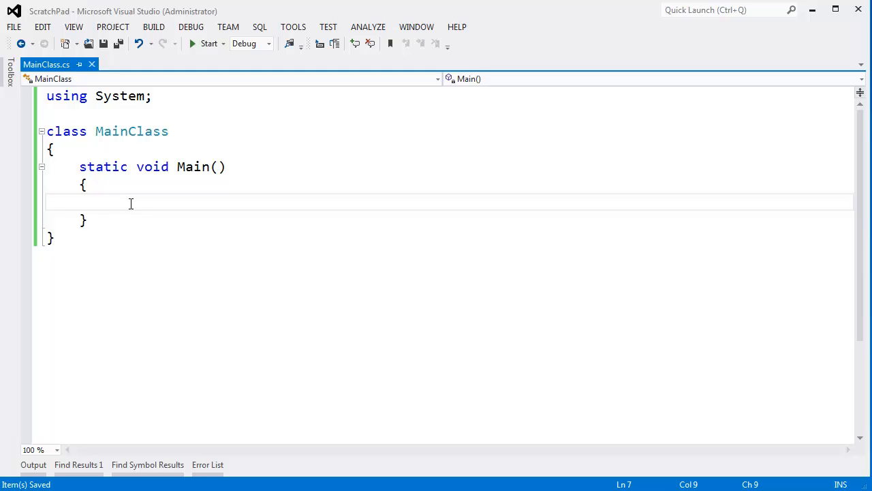
{"action": "left_click", "coordinate": [111, 202]}
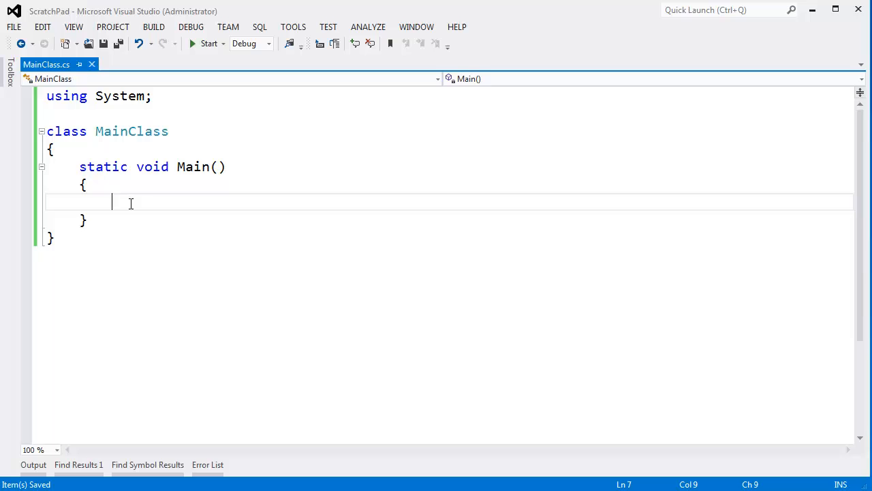
Declare int[] meInts = new int[] { 1, 5, 4, 7 }; in Main
{"action": "type", "text": "int[]"}
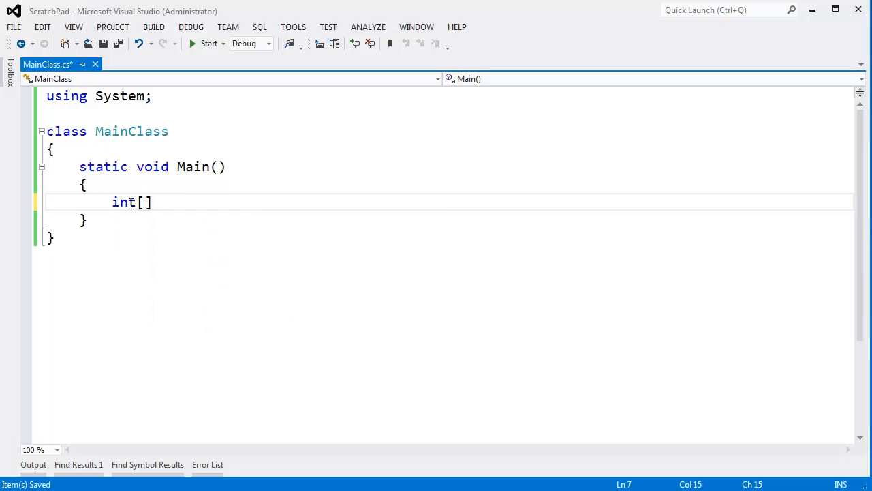
{"action": "type", "text": "meInts = new int[] {"}
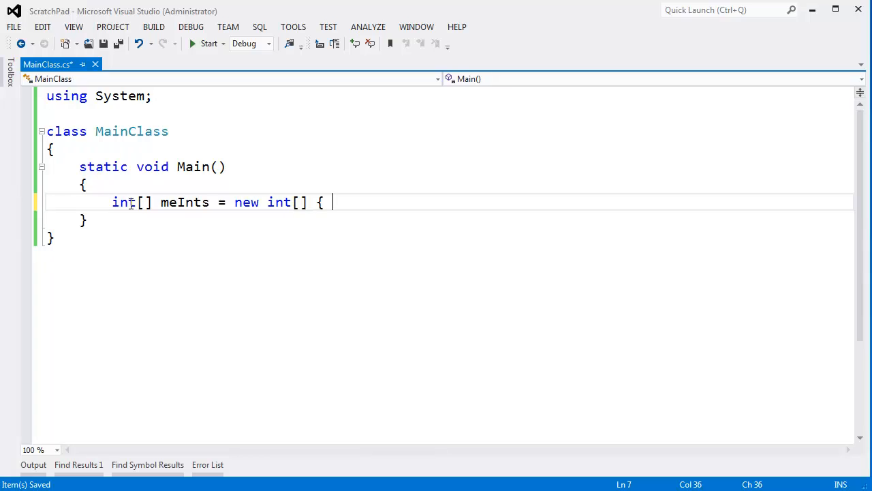
{"action": "type", "text": "1,5,4,"}
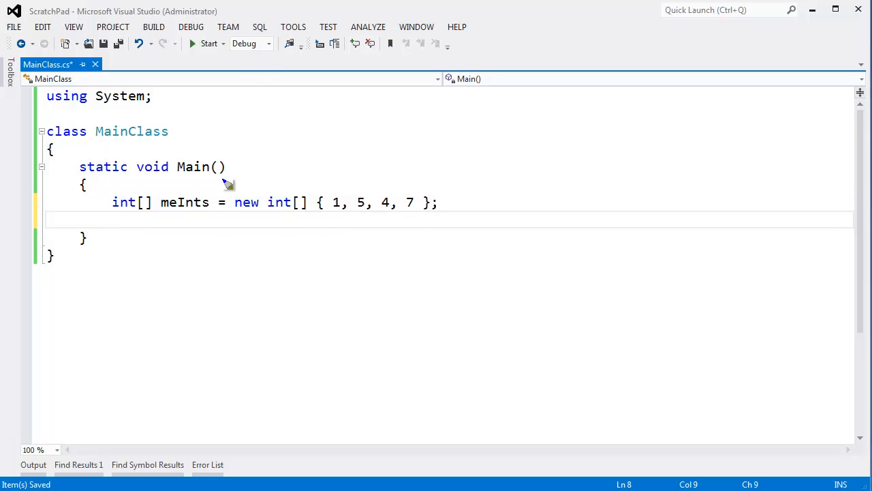
{"action": "left_click_drag", "start_coordinate": [327, 217], "coordinate": [429, 218]}
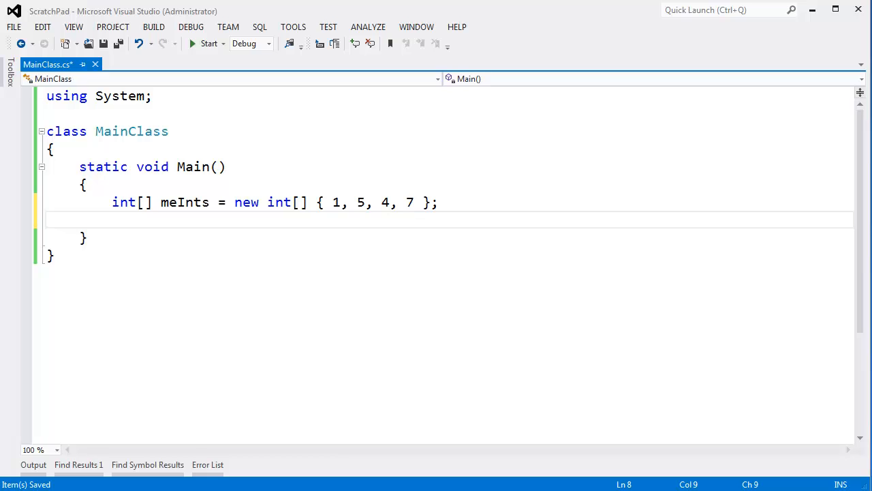
{"action": "mouse_move", "coordinate": [466, 237]}
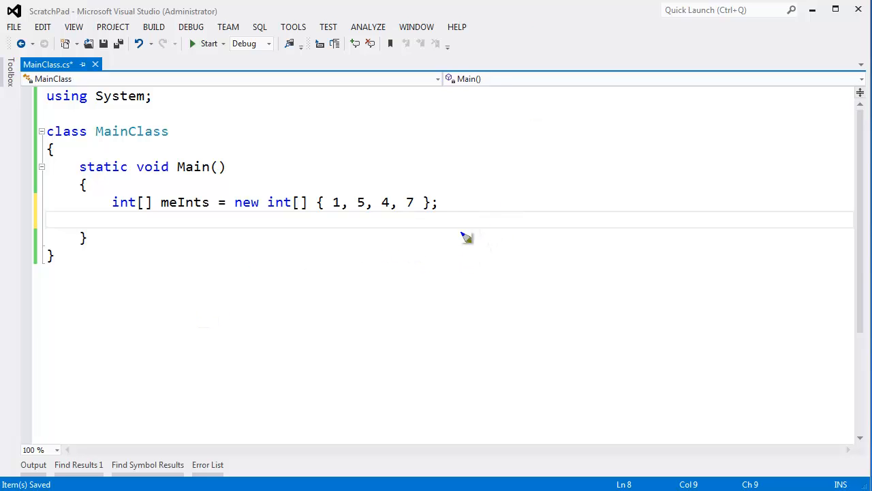
Draw the meInts memory as a boxed row of cells with dividers under the declaration
{"action": "left_click_drag", "start_coordinate": [264, 231], "coordinate": [452, 285]}
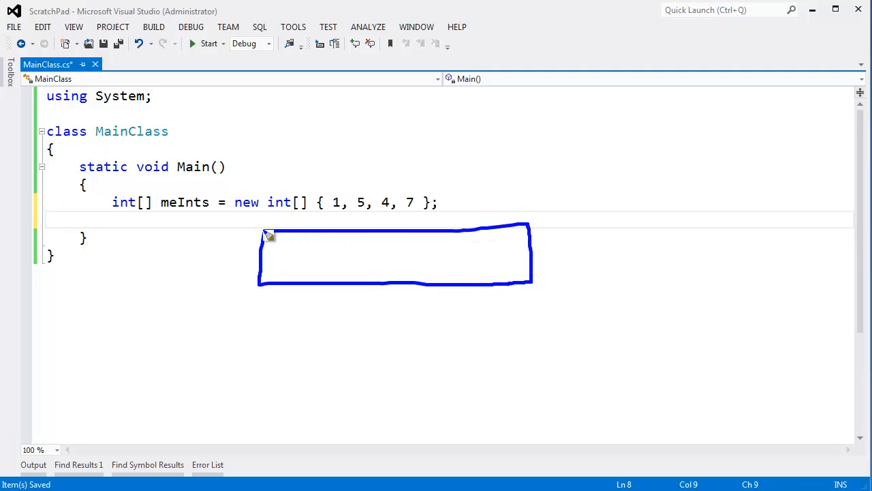
{"action": "mouse_move", "coordinate": [275, 218]}
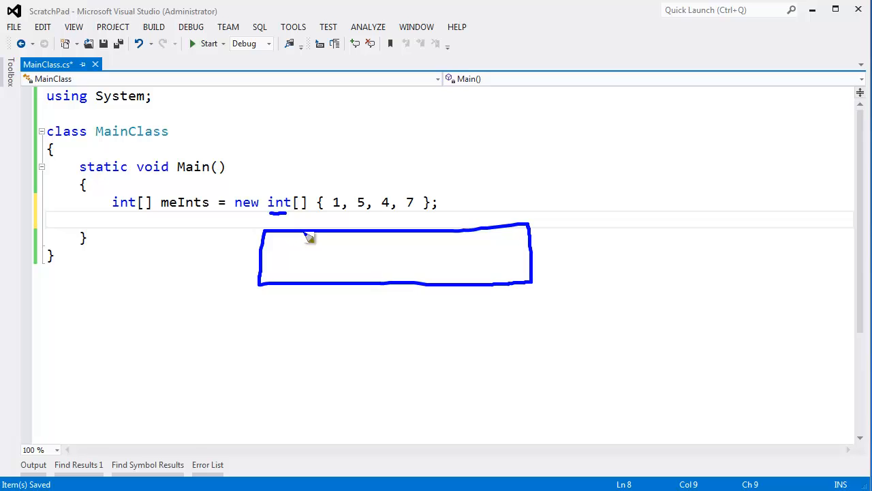
{"action": "mouse_move", "coordinate": [312, 240]}
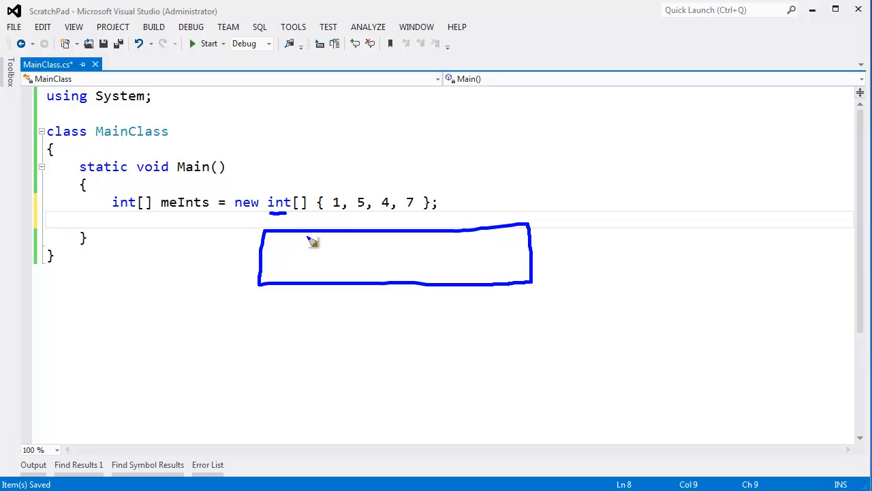
{"action": "left_click_drag", "start_coordinate": [325, 232], "coordinate": [324, 286]}
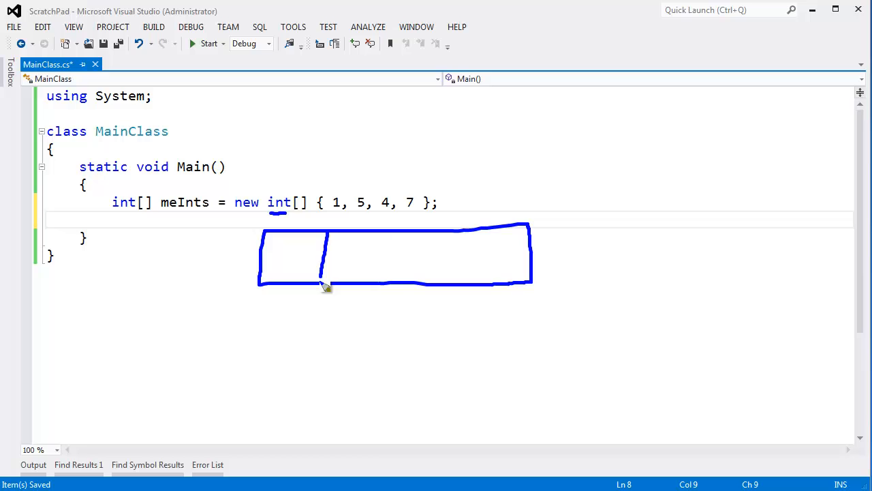
{"action": "left_click_drag", "start_coordinate": [398, 228], "coordinate": [398, 286]}
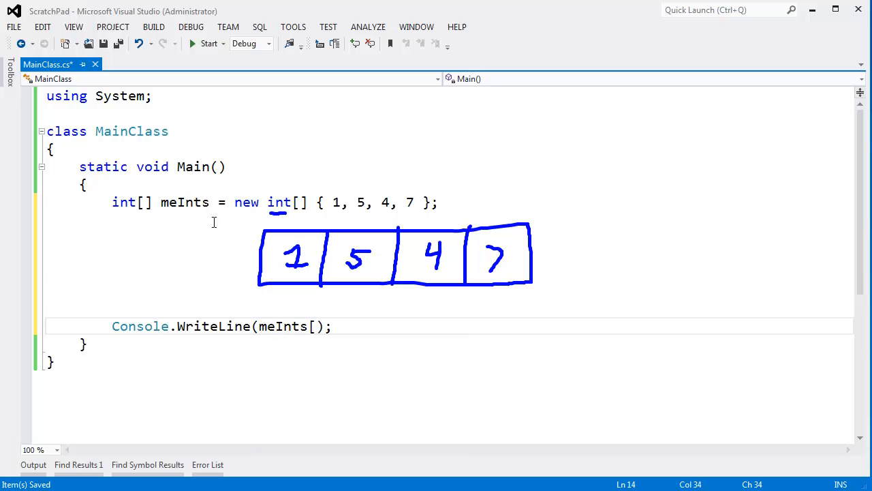
Add Console.WriteLine(meInts[2]); and run the program, then close the console
{"action": "type", "text": "2"}
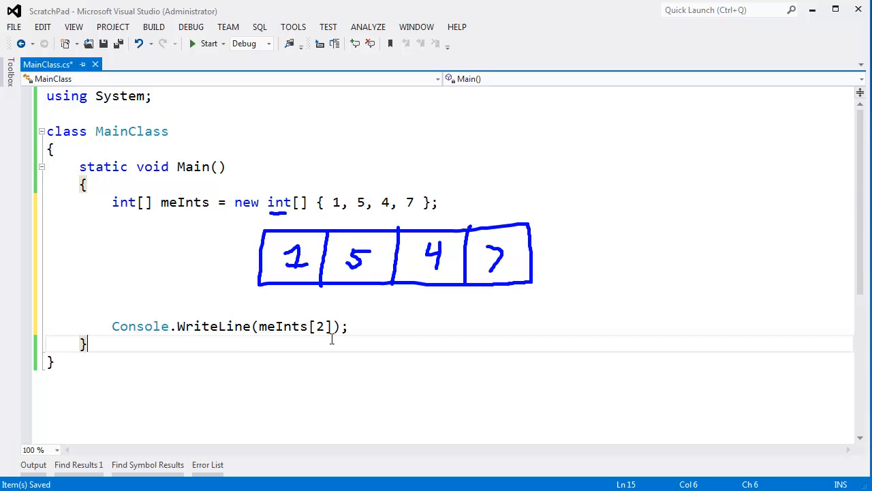
{"action": "left_click", "coordinate": [210, 42]}
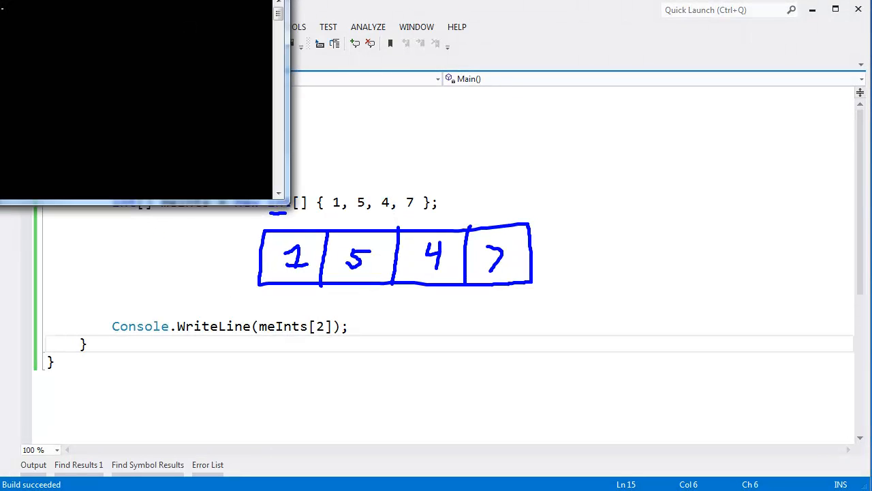
{"action": "left_click", "coordinate": [207, 42]}
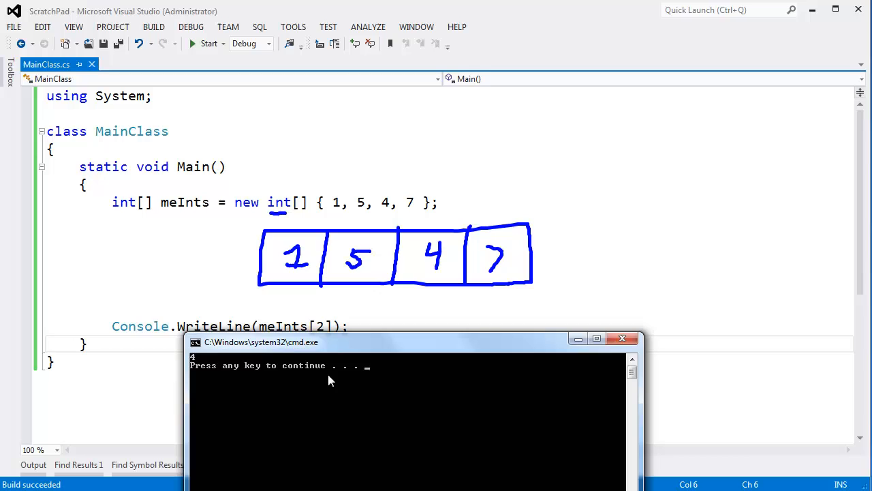
{"action": "key", "text": "enter"}
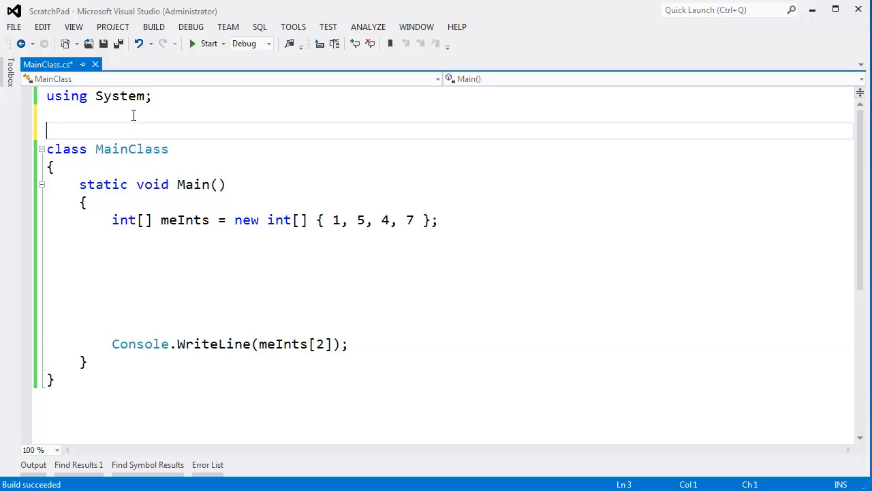
Add class MeClass { public int MeField; } above MainClass
{"action": "type", "text": "class MeClass"}
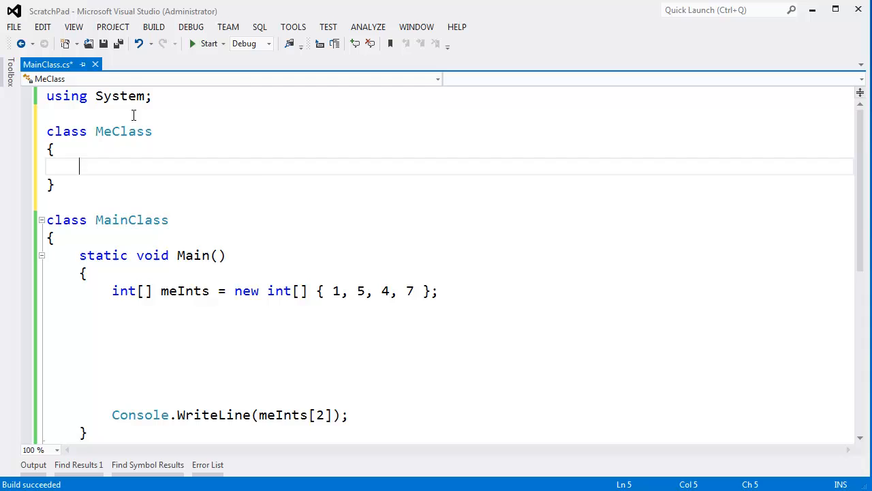
{"action": "type", "text": "public int Me"}
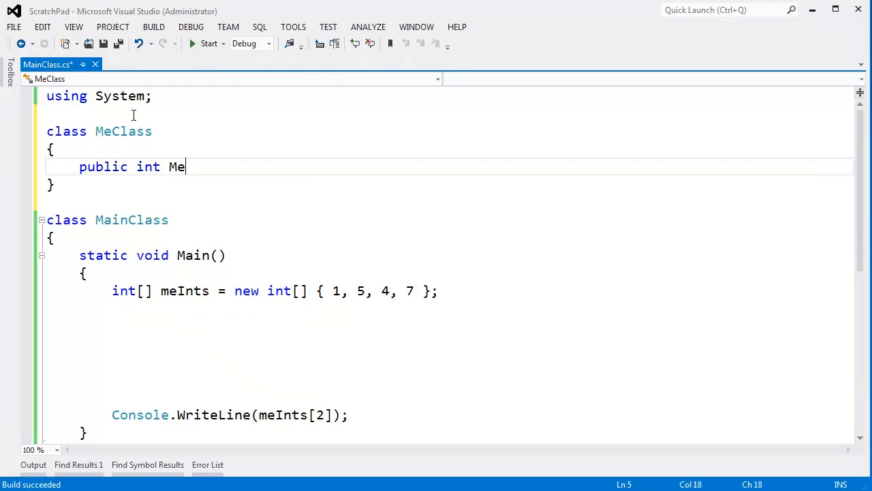
{"action": "type", "text": "Field;"}
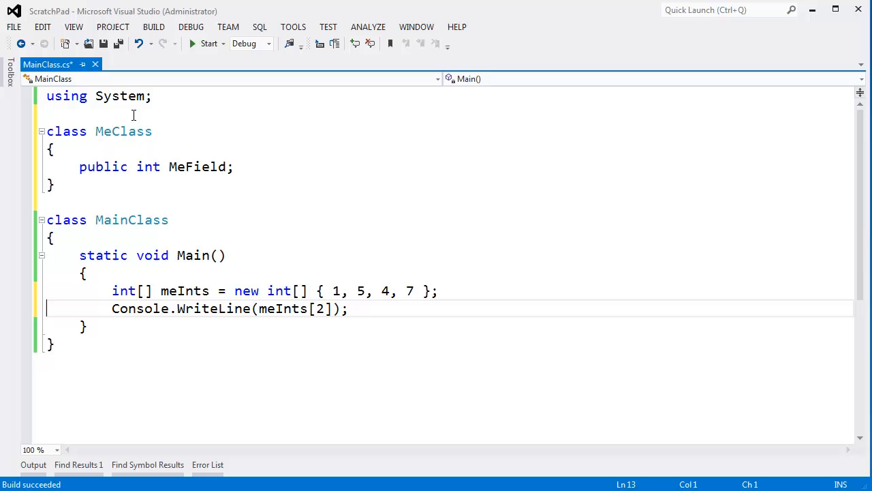
Declare MeClass[] meClasses = new MeClass[3]; below the WriteLine call
{"action": "type", "text": "MeCl"}
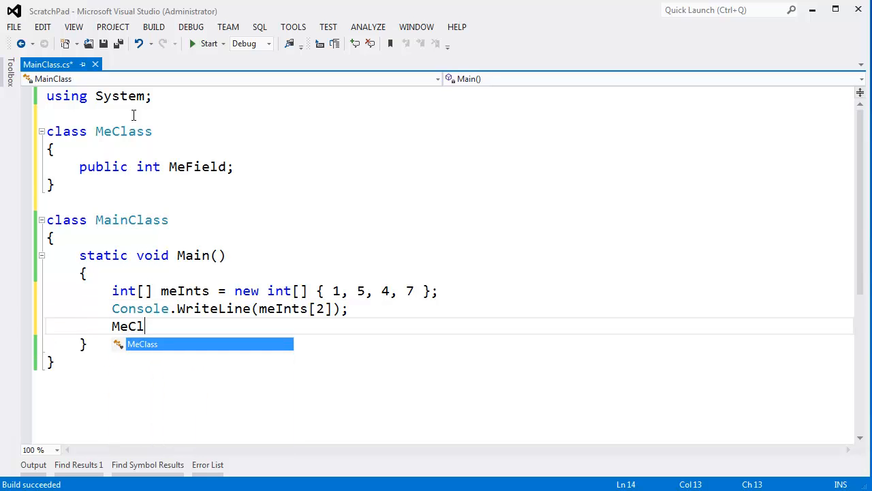
{"action": "type", "text": "ass meCl"}
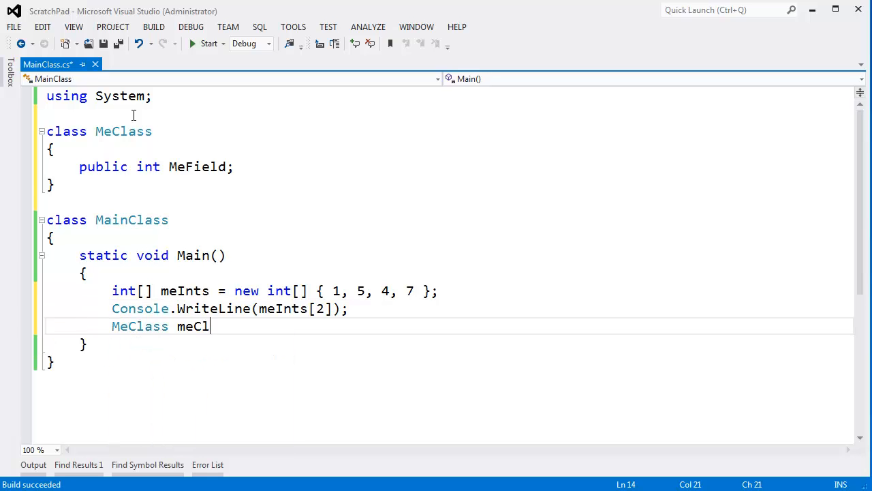
{"action": "type", "text": "asses ="}
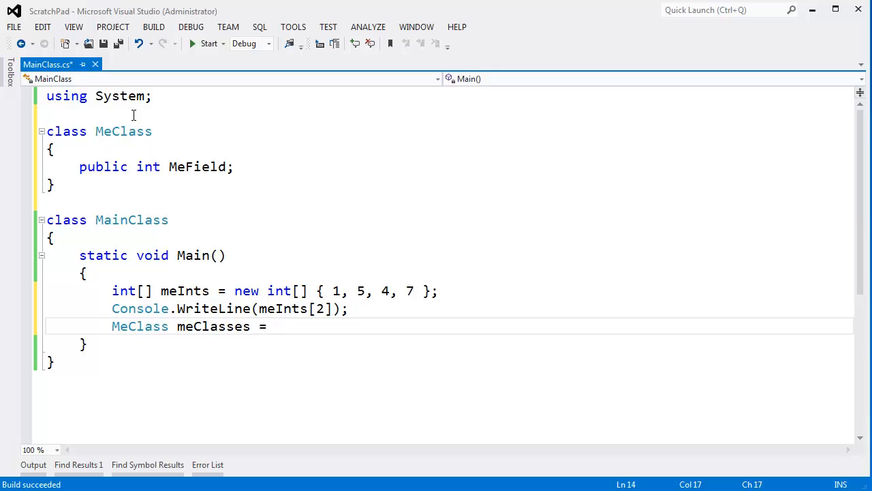
{"action": "type", "text": "[]"}
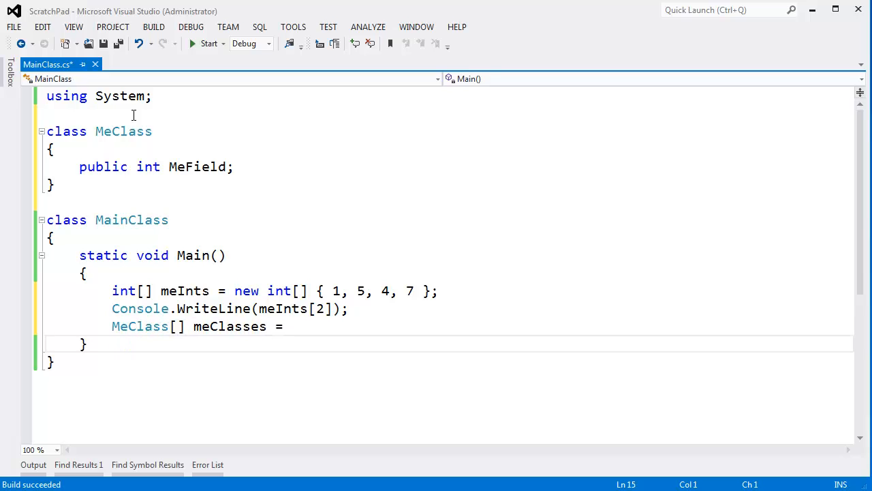
{"action": "left_click", "coordinate": [284, 326]}
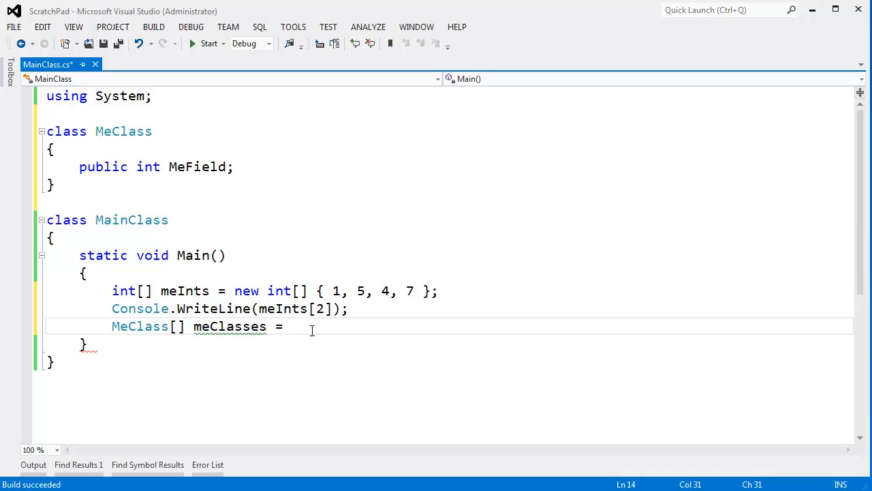
{"action": "type", "text": "new mecl"}
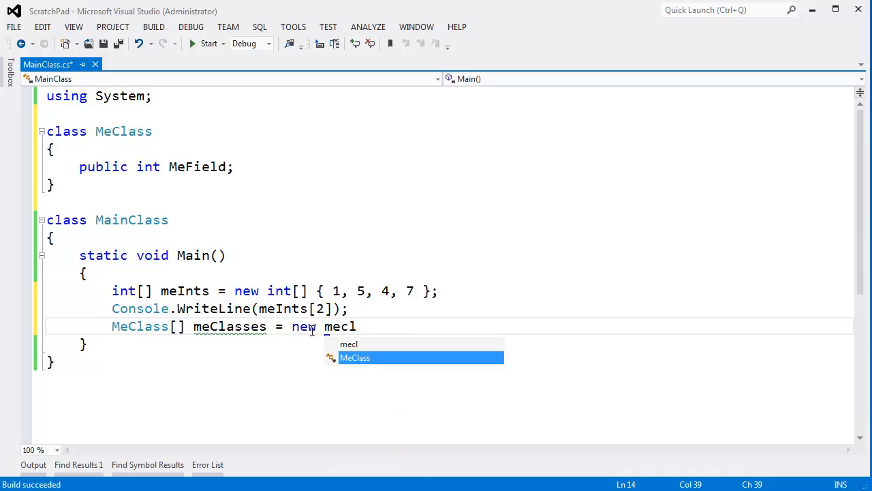
{"action": "type", "text": "MeClass[3];"}
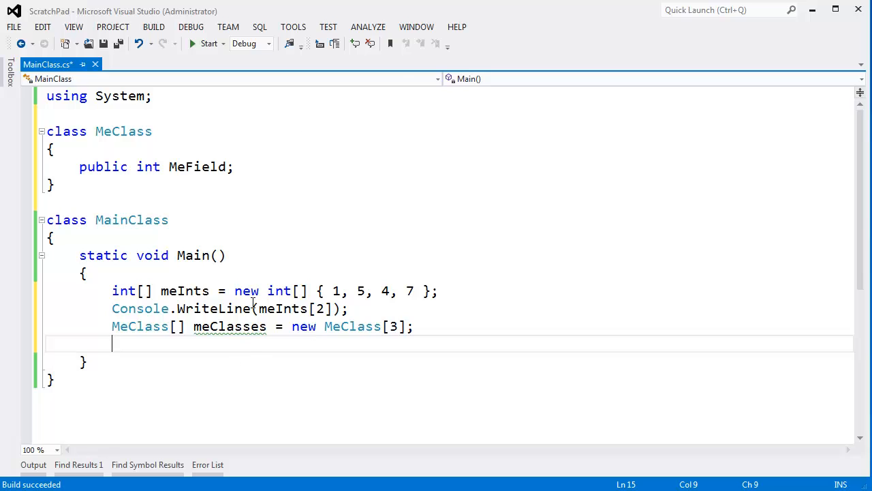
{"action": "mouse_move", "coordinate": [529, 322]}
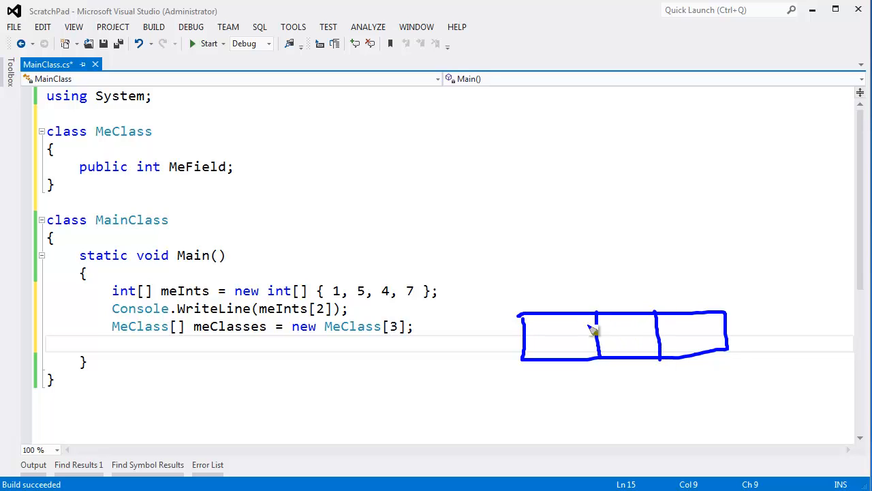
{"action": "mouse_move", "coordinate": [567, 361]}
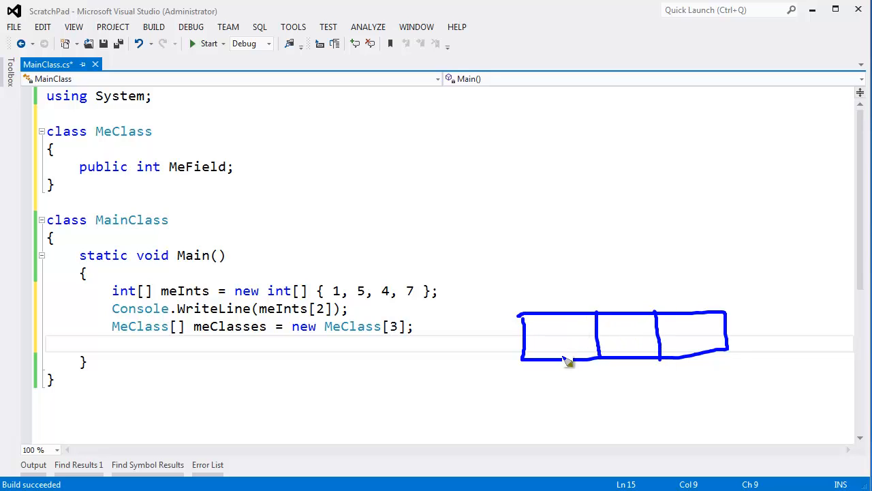
Add a cell divider to the three-cell meClasses array sketch
{"action": "left_click_drag", "start_coordinate": [562, 355], "coordinate": [562, 402]}
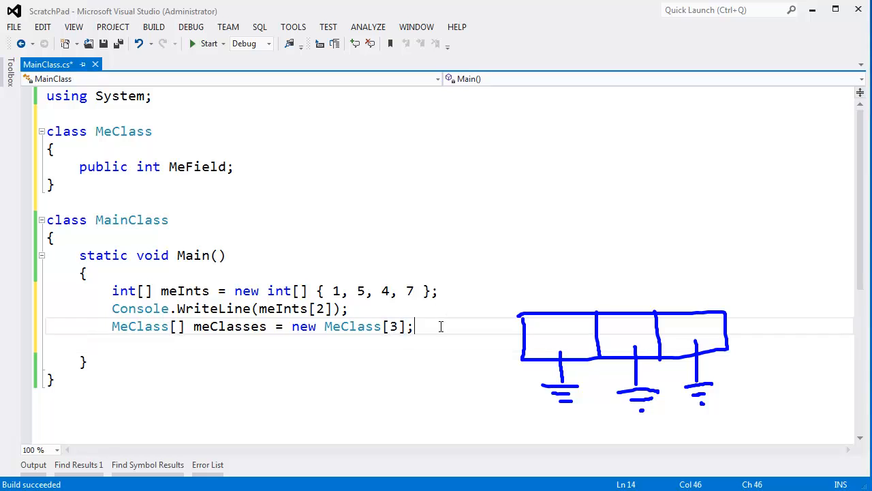
Start a statement meClasses[1].MeField on a new line using IntelliSense
{"action": "type", "text": "mecl"}
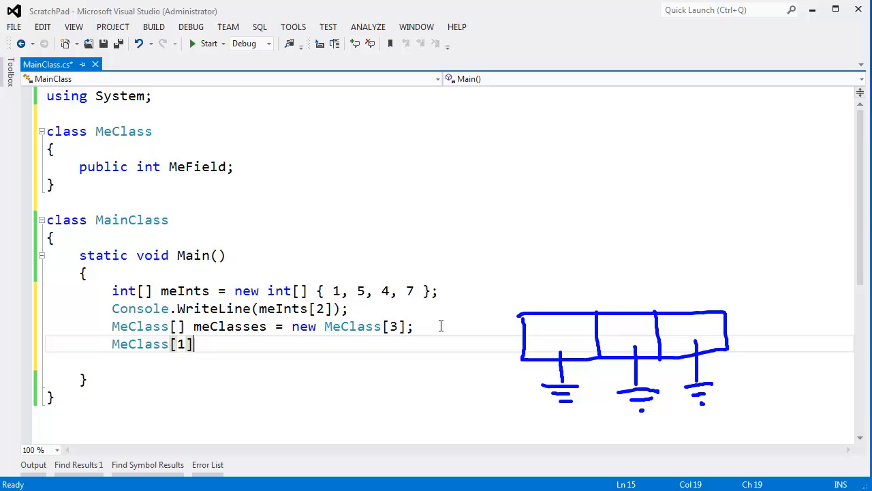
{"action": "type", "text": "."}
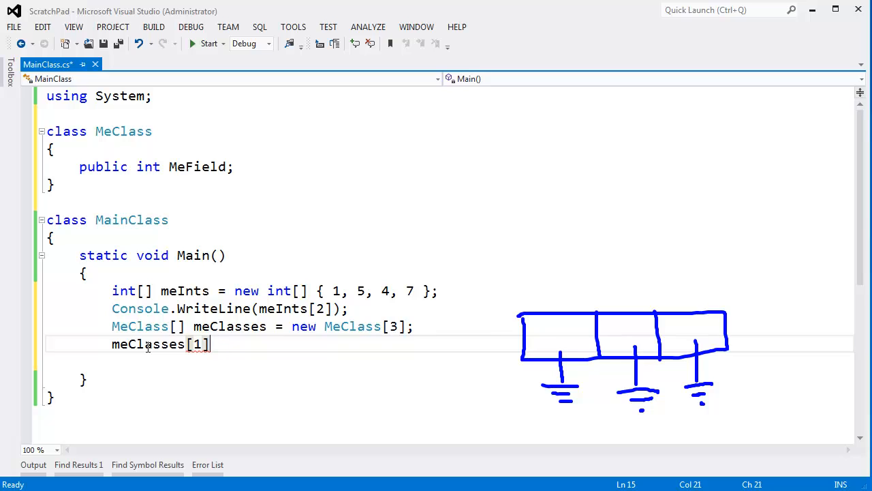
{"action": "type", "text": ".me"}
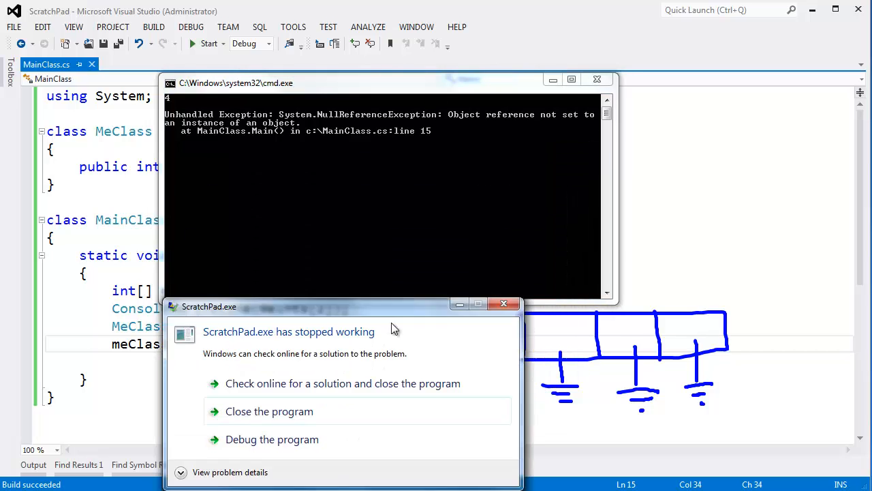
Move the ScratchPad crash report window off the code after the NullReferenceException
{"action": "left_click_drag", "start_coordinate": [393, 305], "coordinate": [385, 399]}
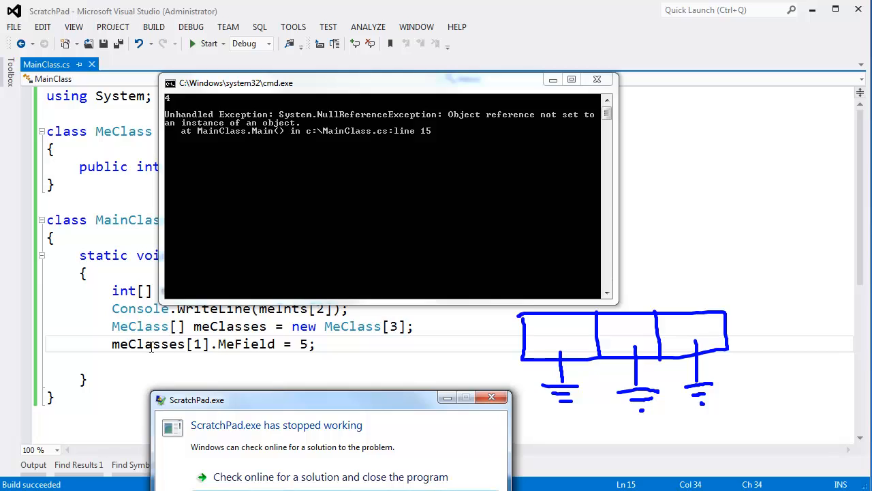
{"action": "mouse_move", "coordinate": [280, 322]}
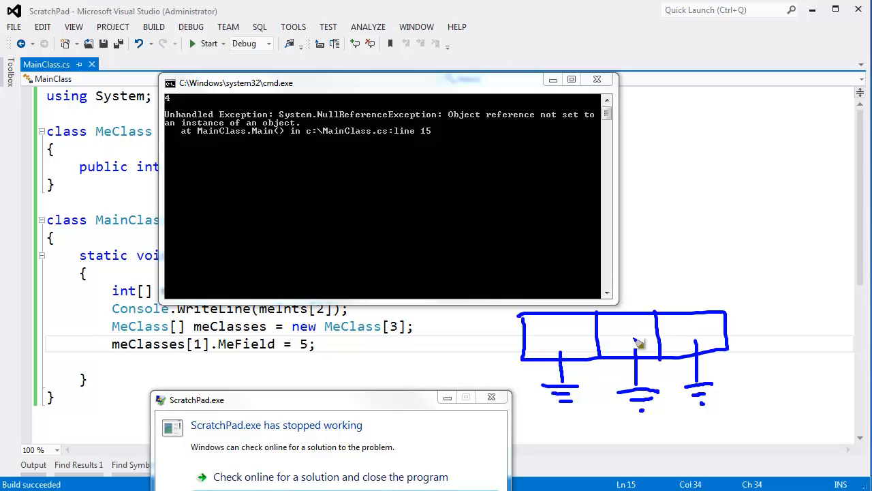
{"action": "mouse_move", "coordinate": [312, 363]}
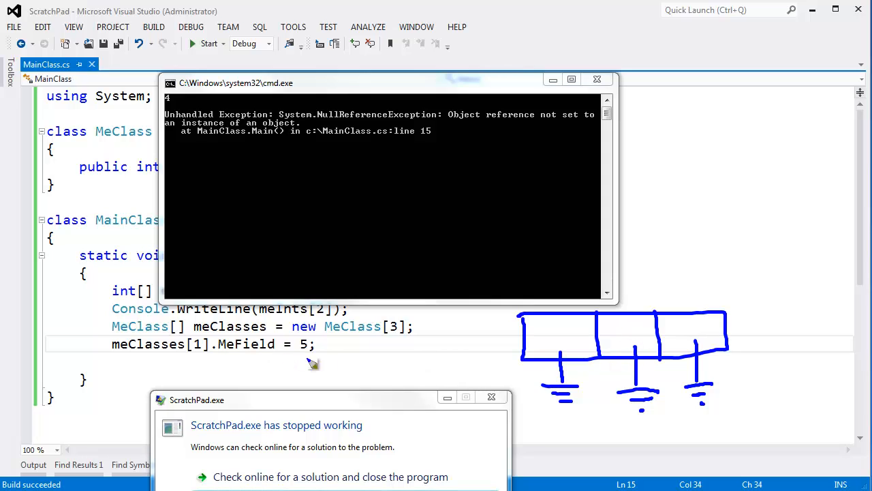
{"action": "mouse_move", "coordinate": [311, 361]}
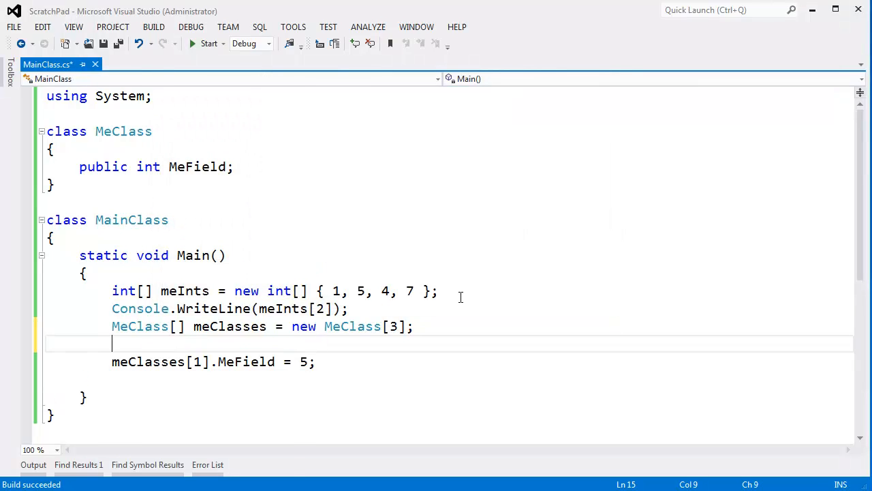
Insert meClasses[1] = new MeClass();, print meClasses[1].MeField instead of meInts[2], and run it
{"action": "type", "text": "meClasses[1] = new MeClass();"}
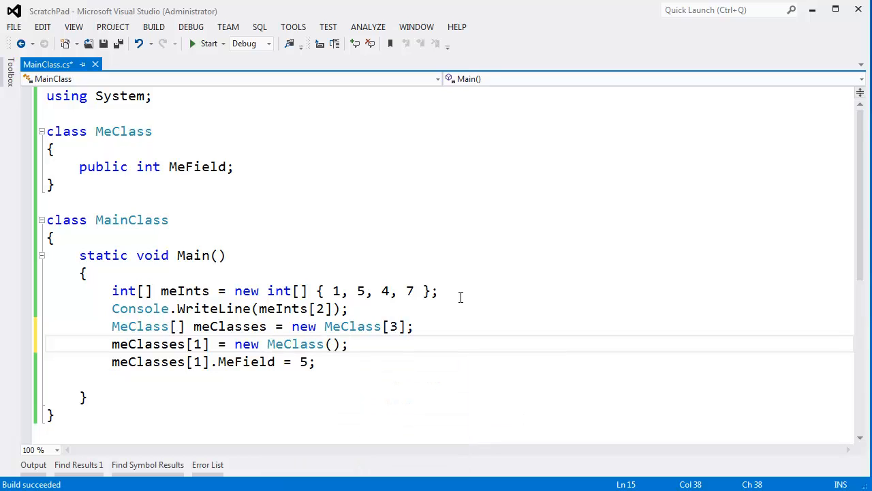
{"action": "left_click", "coordinate": [295, 344]}
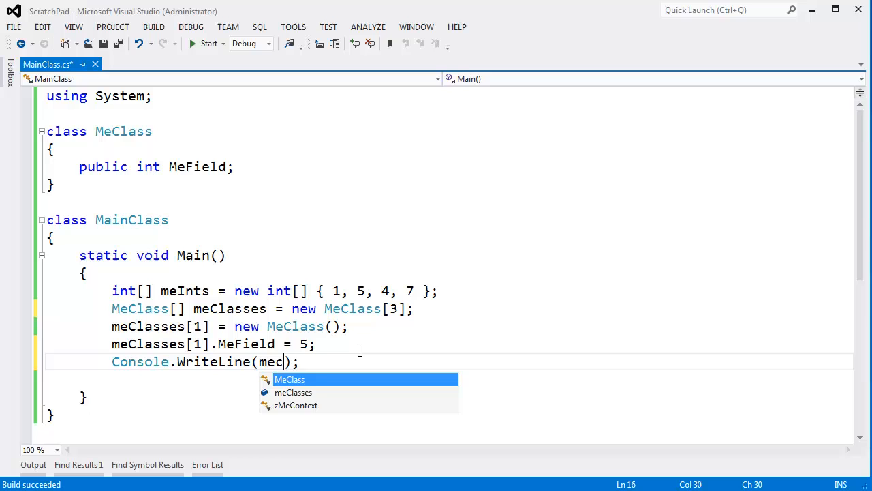
{"action": "type", "text": "lasses[1].MeField"}
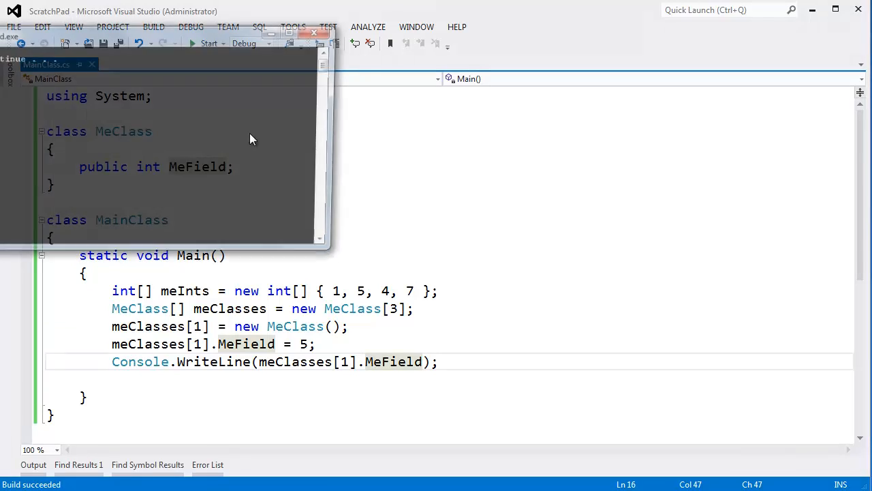
{"action": "left_click", "coordinate": [210, 42]}
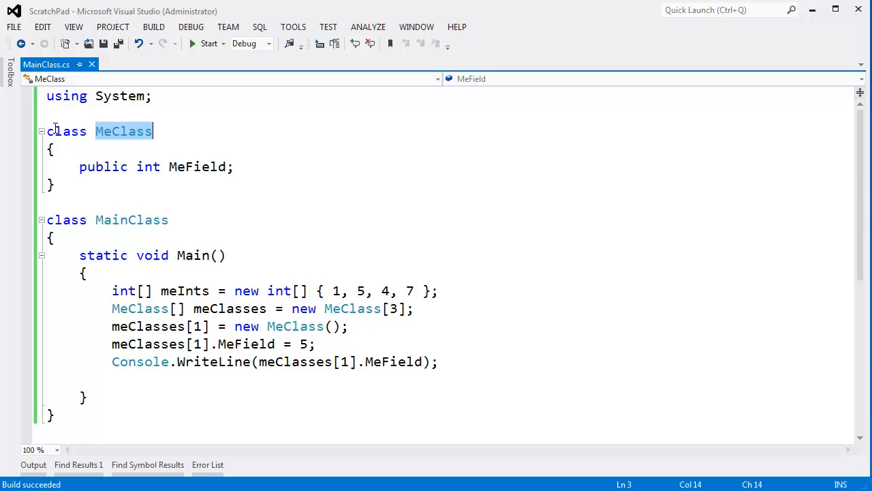
Declare MeClass as a struct and sketch the meClasses array as three cells labelled 0, 1, 2
{"action": "type", "text": "struct"}
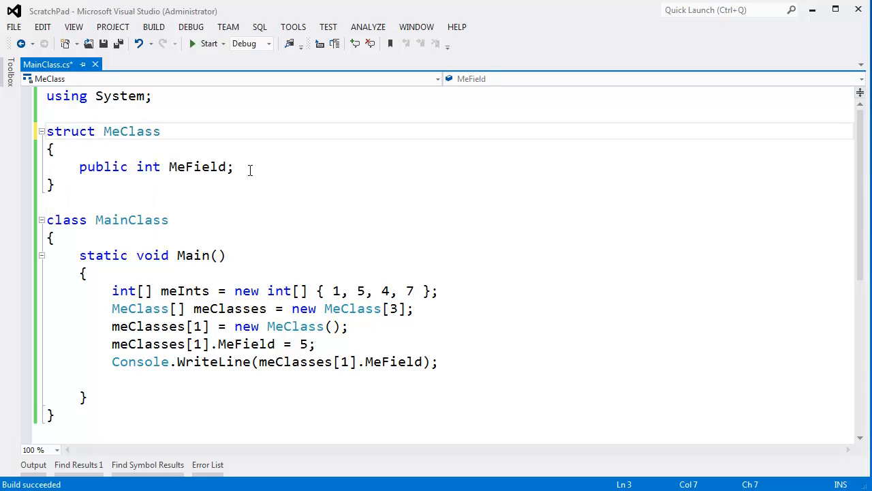
{"action": "mouse_move", "coordinate": [512, 131]}
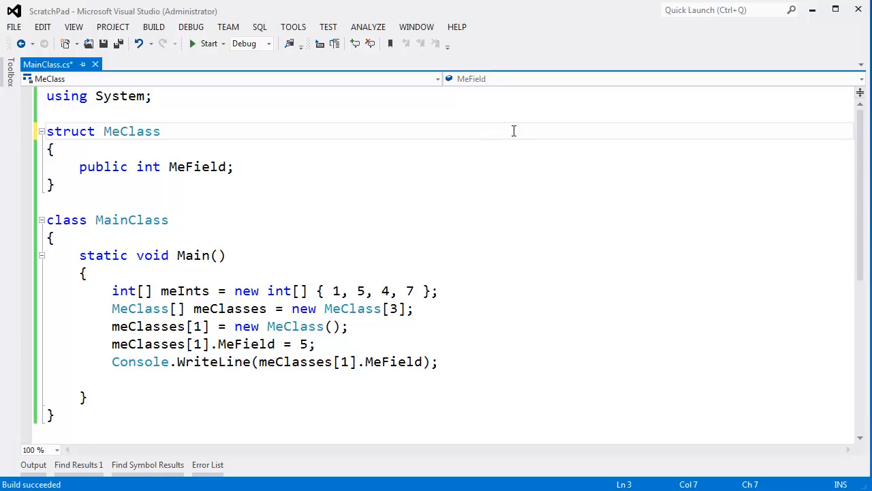
{"action": "mouse_move", "coordinate": [530, 248]}
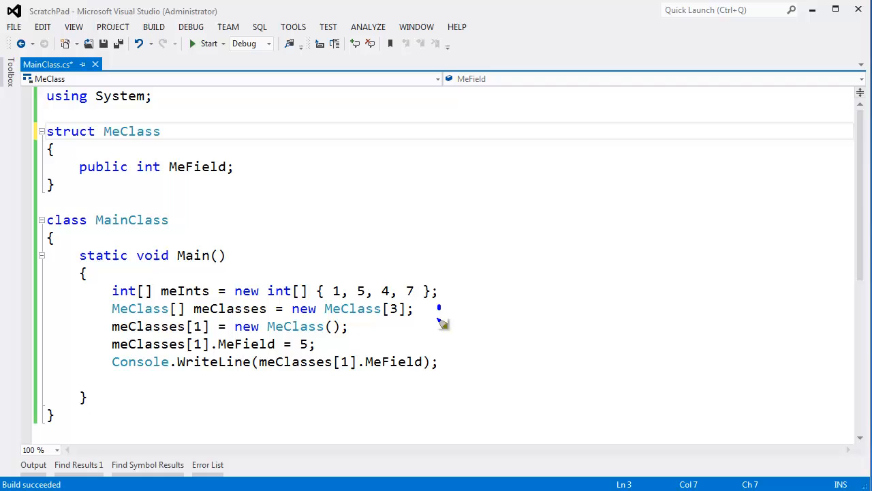
{"action": "left_click_drag", "start_coordinate": [439, 305], "coordinate": [679, 344]}
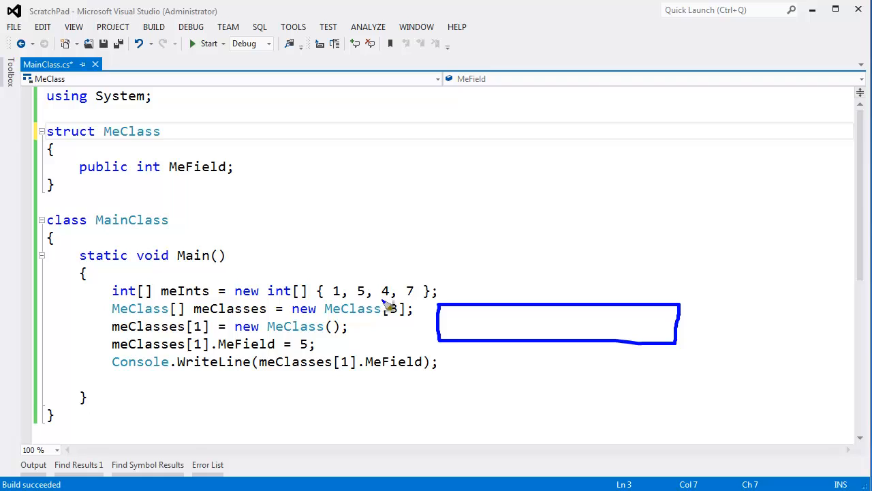
{"action": "mouse_move", "coordinate": [524, 313]}
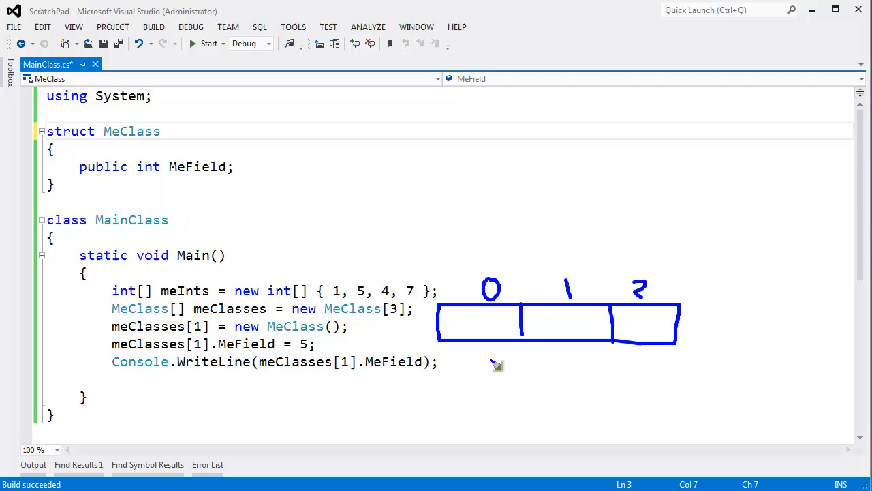
{"action": "left_click_drag", "start_coordinate": [489, 357], "coordinate": [490, 406]}
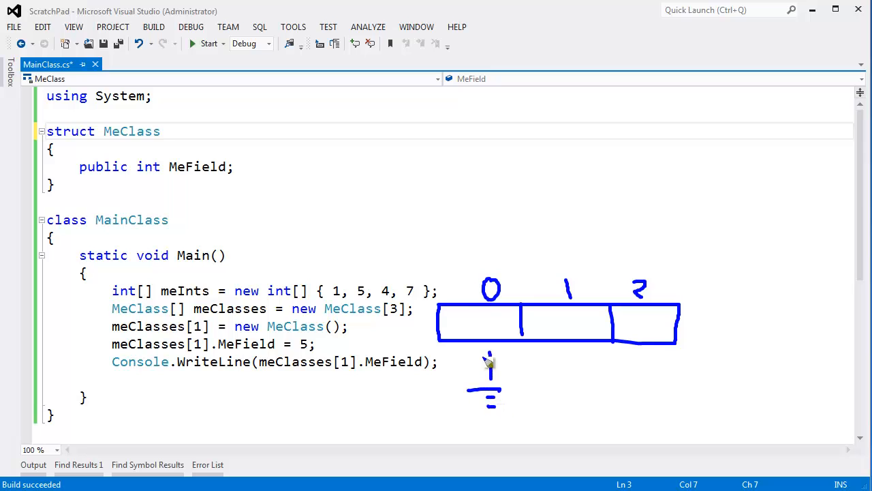
{"action": "left_click_drag", "start_coordinate": [116, 123], "coordinate": [245, 190]}
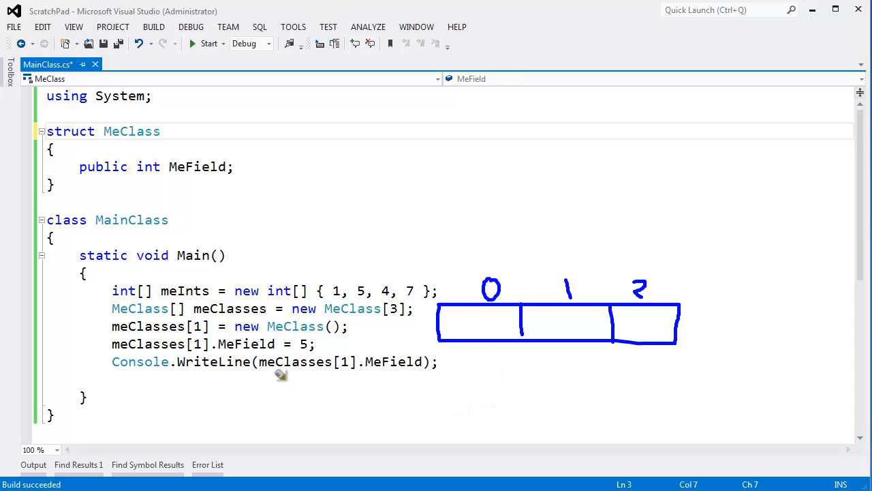
{"action": "mouse_move", "coordinate": [303, 373]}
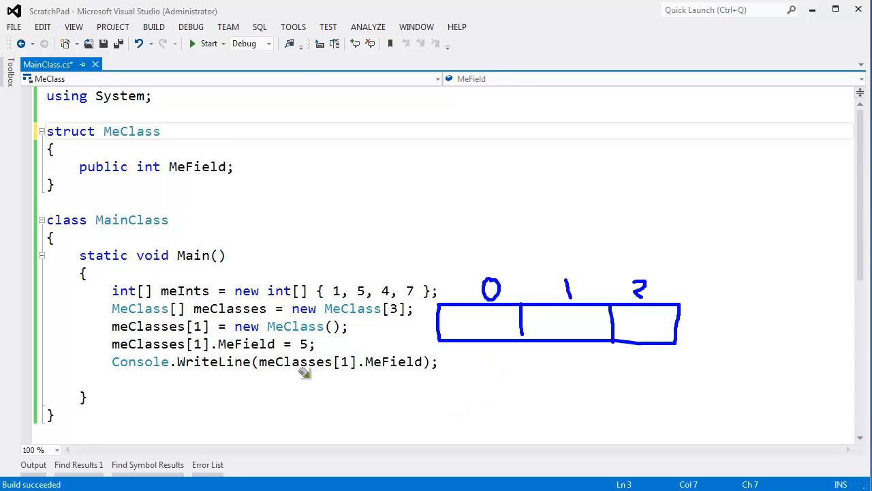
{"action": "mouse_move", "coordinate": [202, 158]}
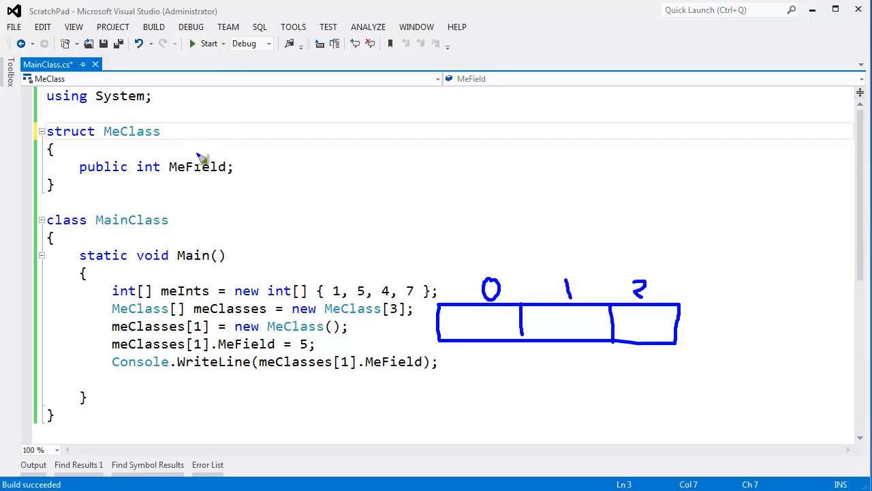
Circle MeField, fill the cells with 0, 5, 0, and comment out meClasses[1] = new MeClass()
{"action": "left_click_drag", "start_coordinate": [191, 153], "coordinate": [239, 184]}
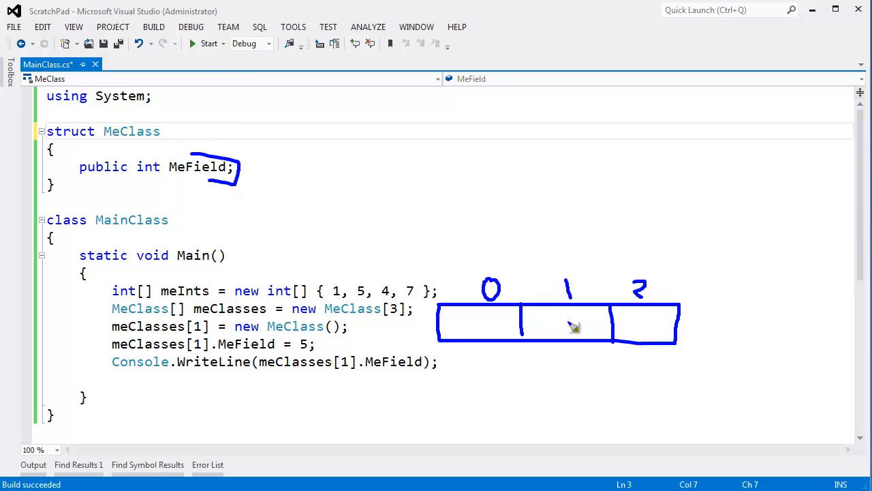
{"action": "mouse_move", "coordinate": [552, 333]}
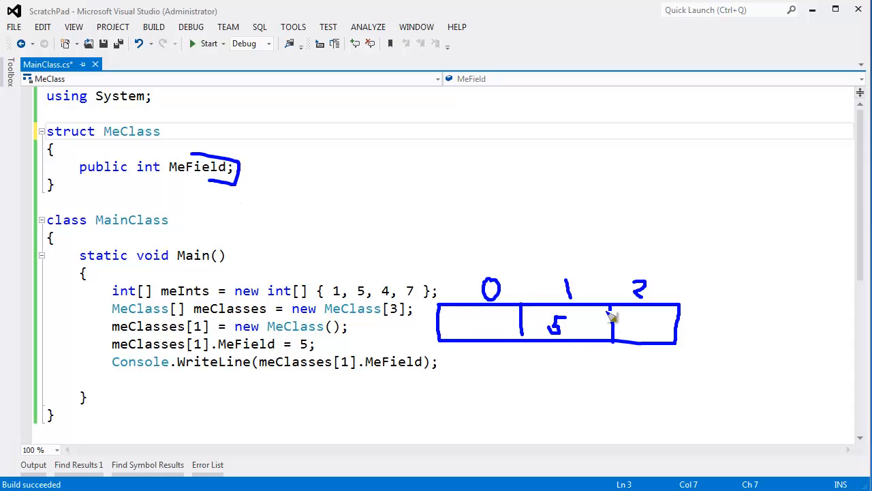
{"action": "mouse_move", "coordinate": [488, 316]}
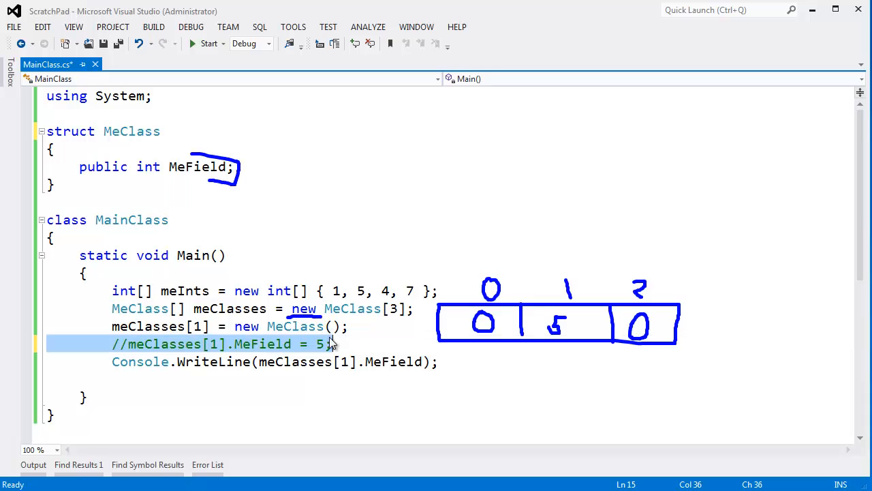
{"action": "left_click", "coordinate": [95, 325]}
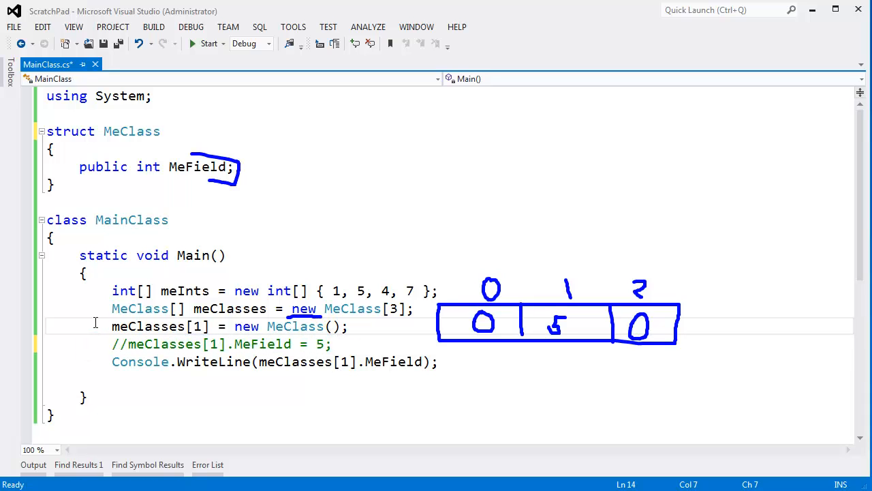
{"action": "left_click", "coordinate": [208, 42]}
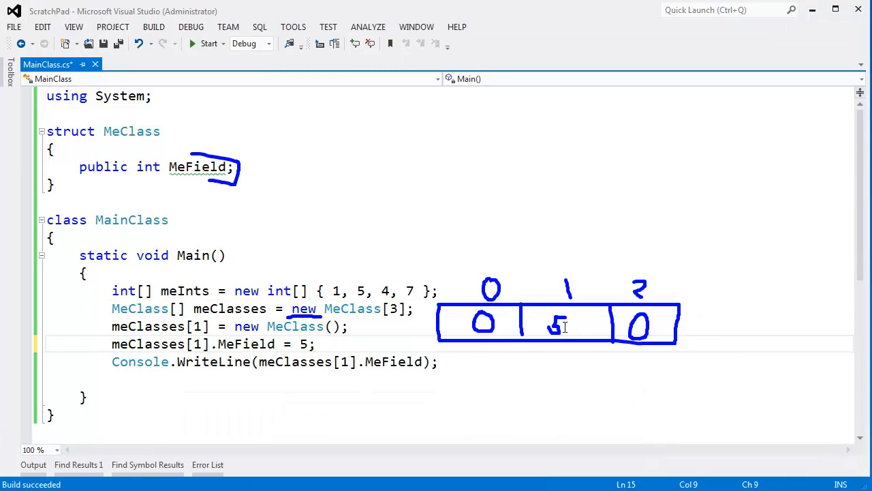
{"action": "left_click", "coordinate": [194, 42]}
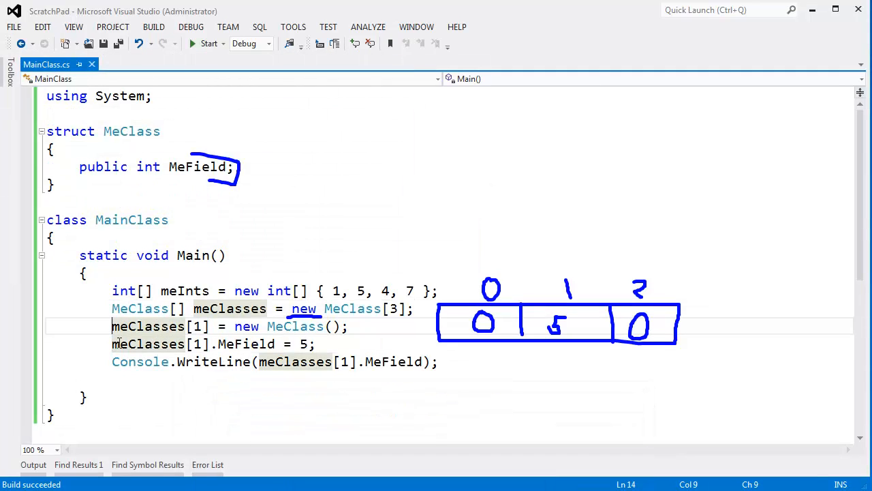
{"action": "type", "text": "//"}
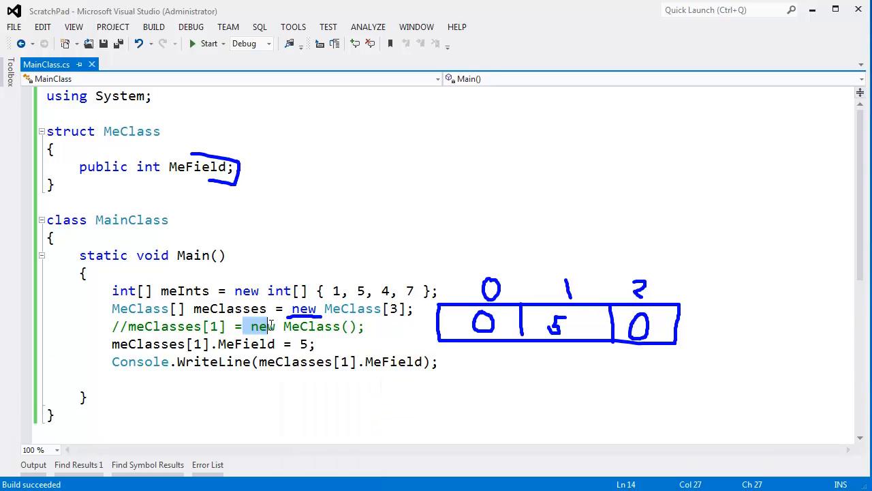
{"action": "left_click", "coordinate": [371, 326]}
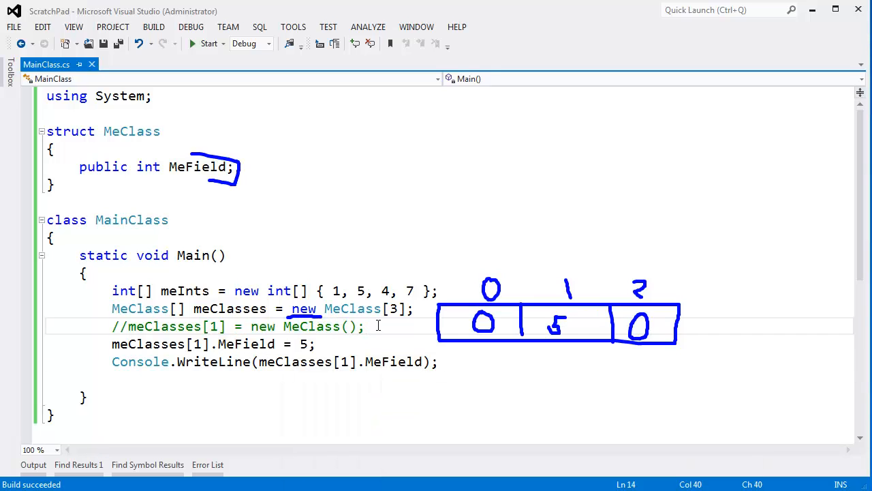